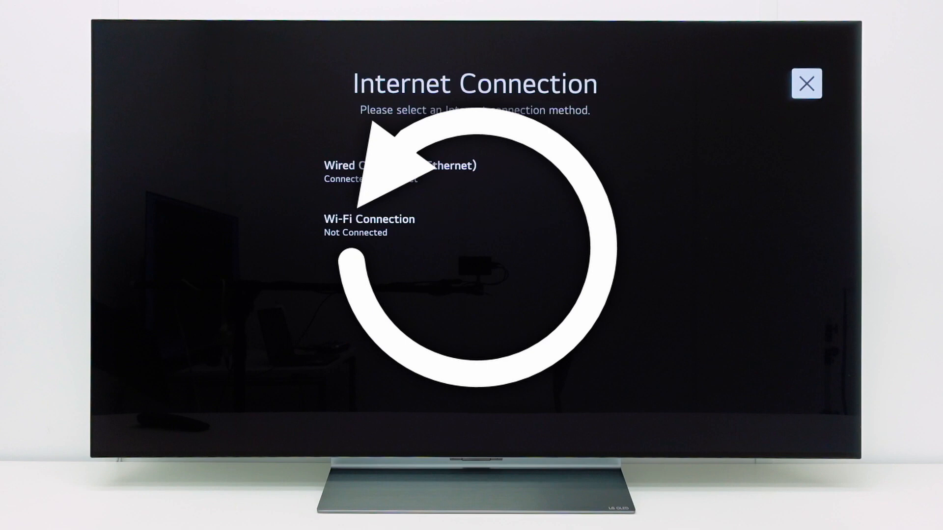
# Step: Power-cycle the TV from the Internet Connection page and wait for the webOS home screen
pyautogui.click(807, 83)
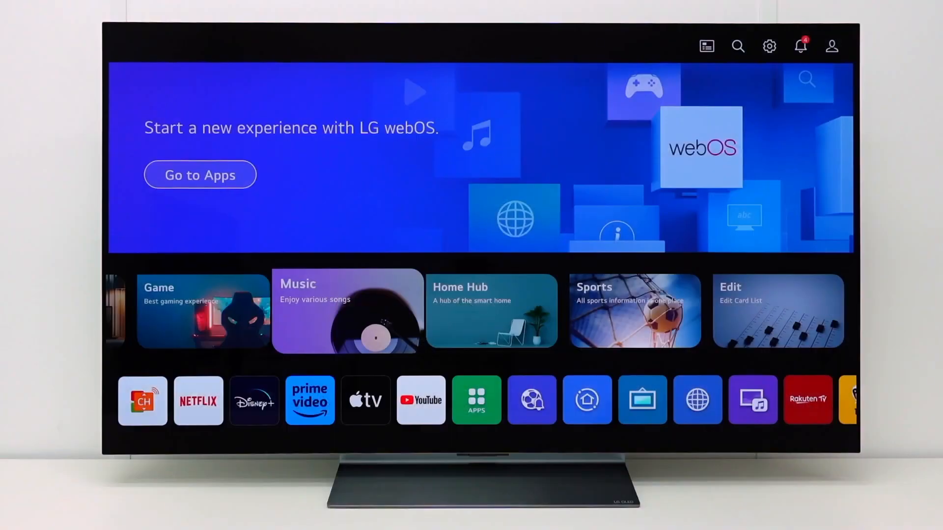